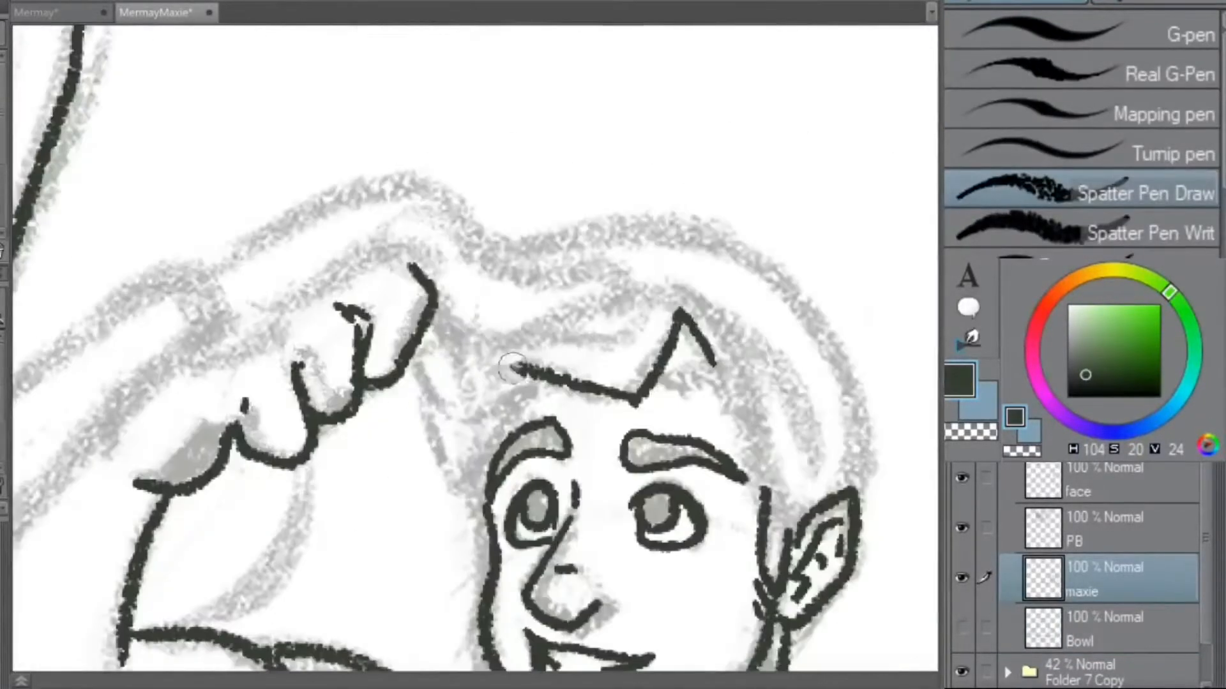
Step: Make the PB layer active for inking the arm and body
{"action": "left_click", "coordinate": [1094, 529]}
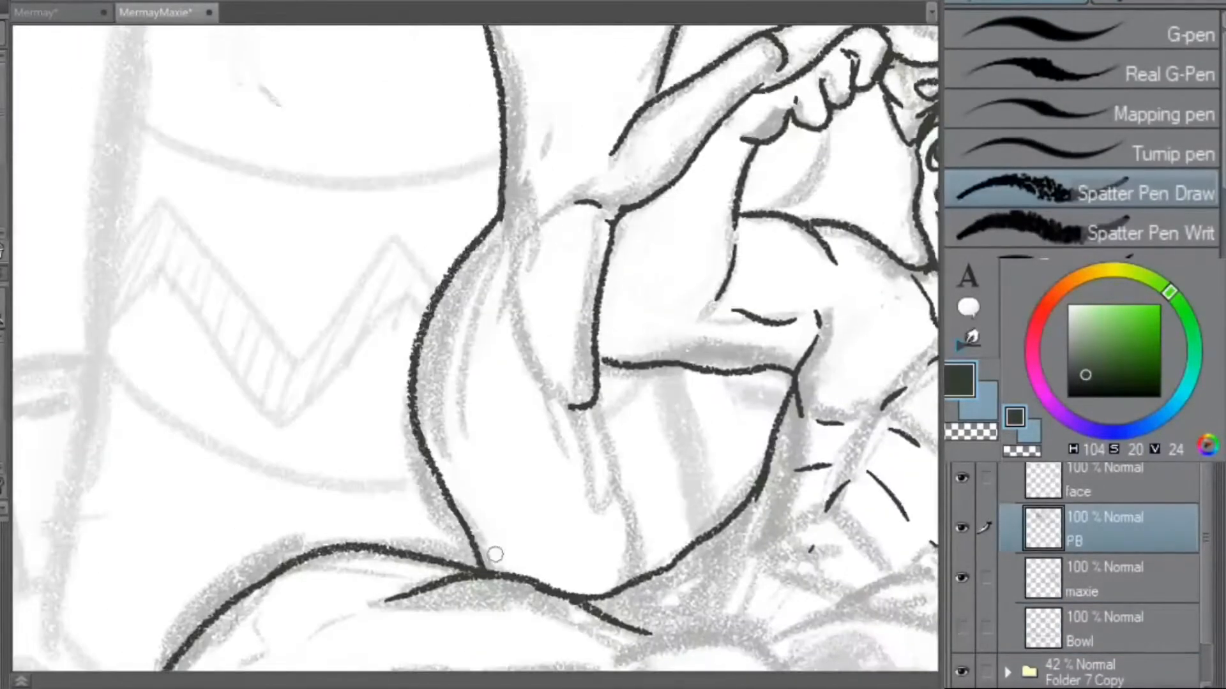